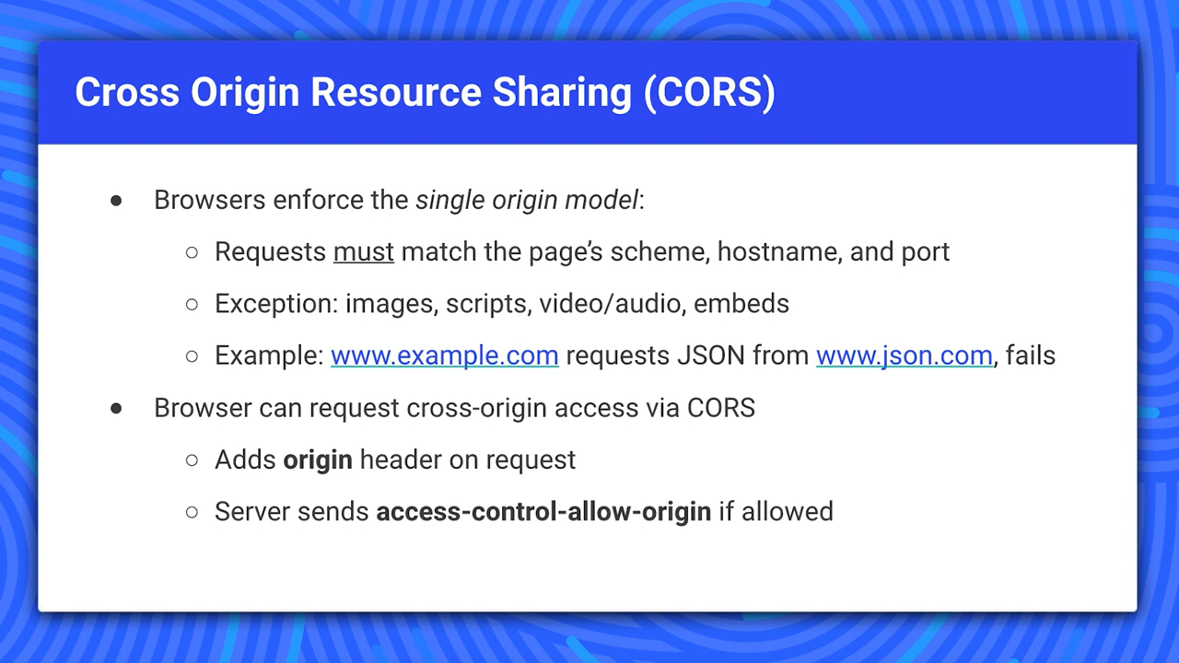
key("Right")
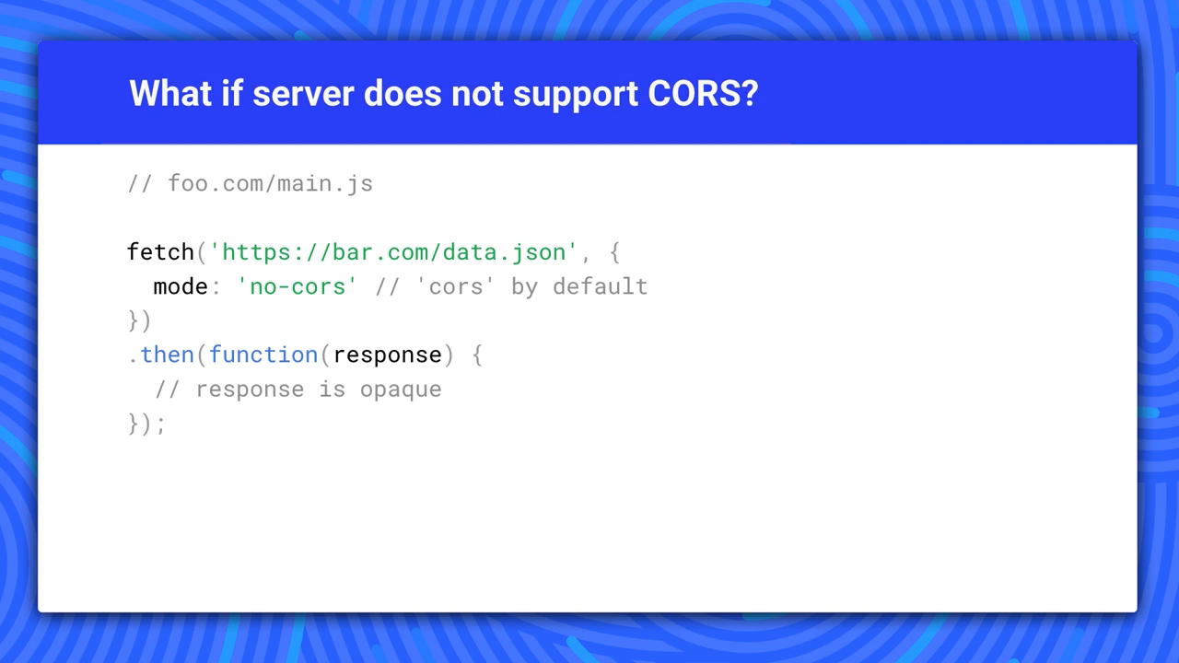
key("Right")
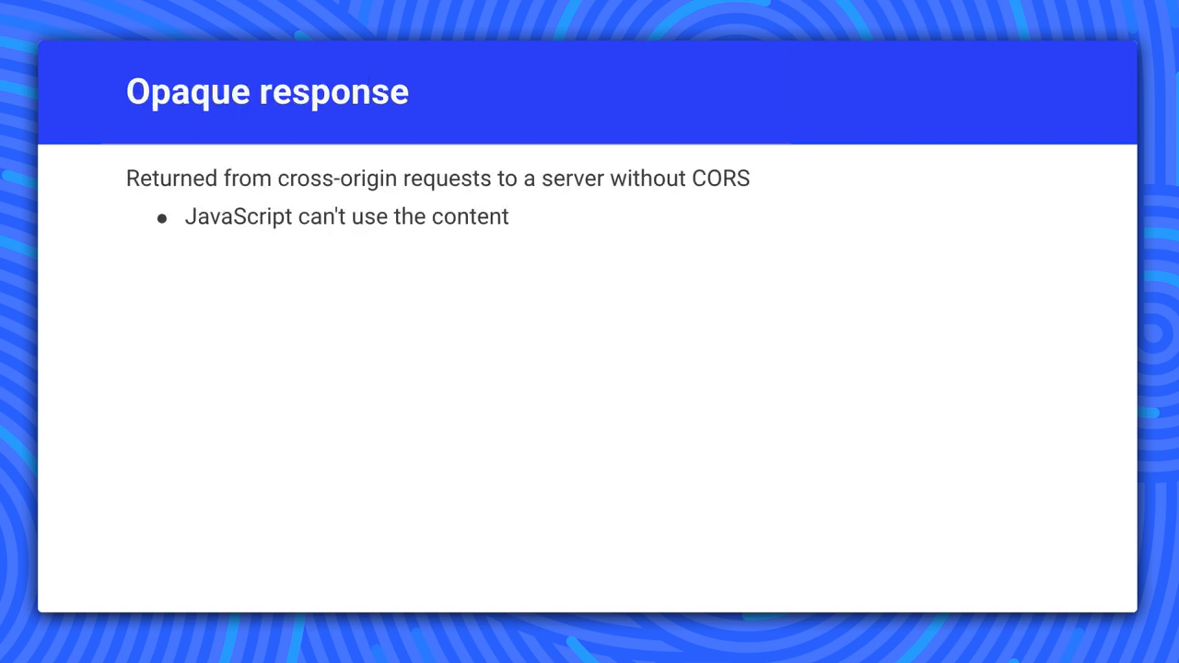
key("right")
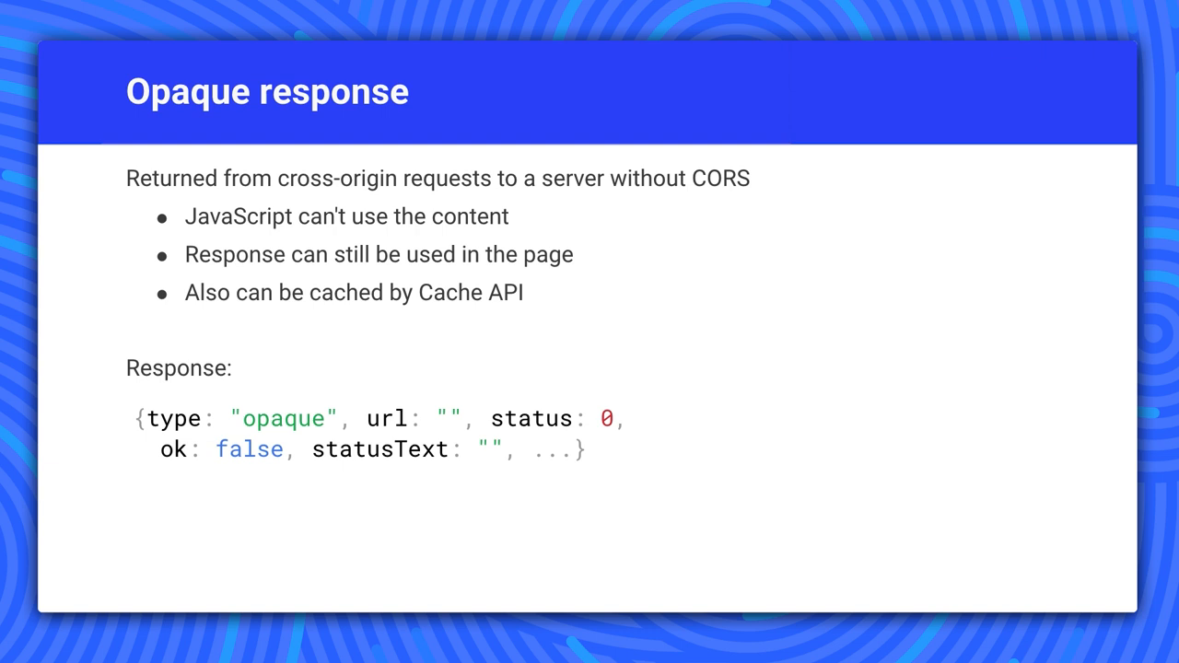
key("Right")
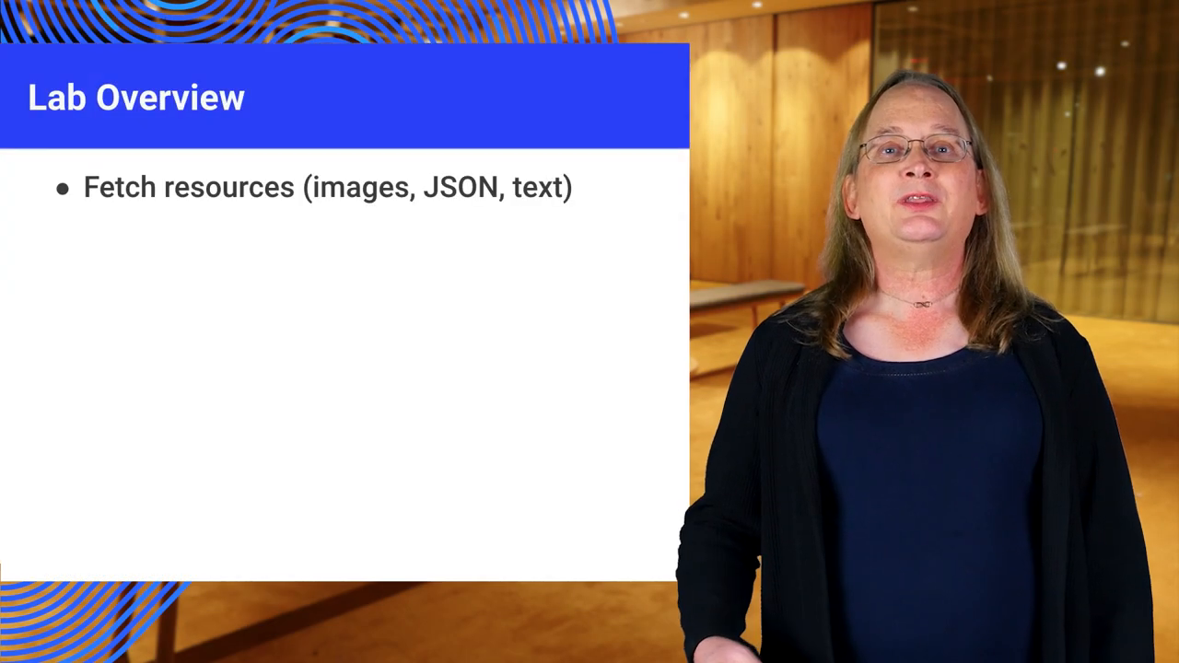
key("right")
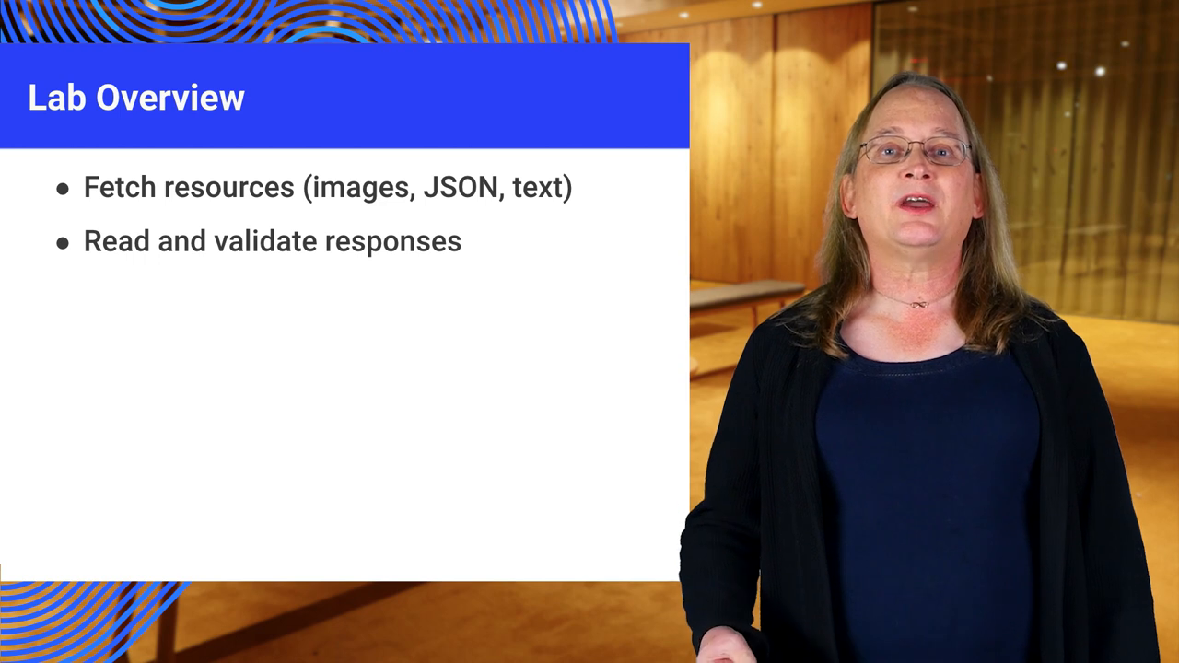